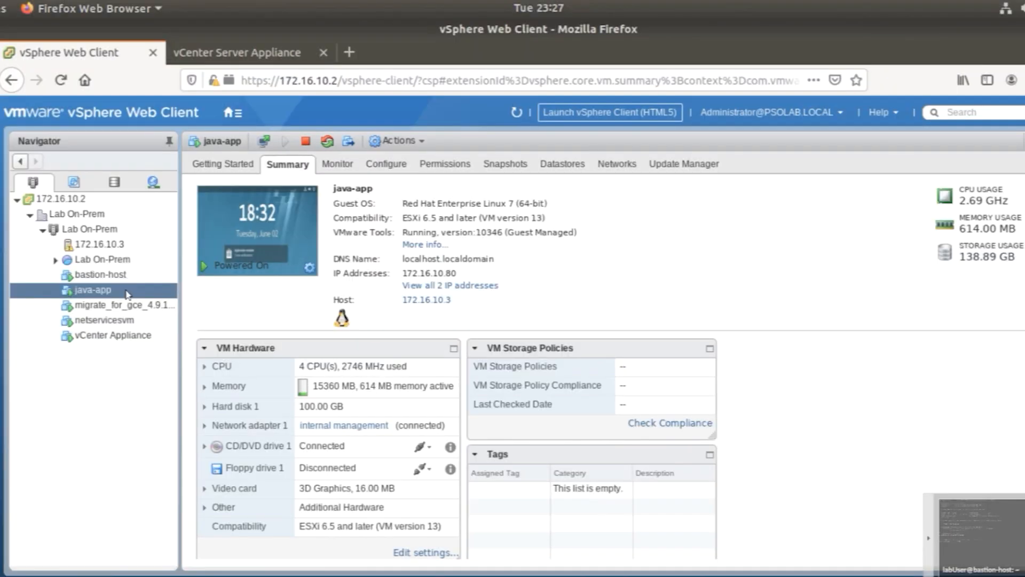
pyautogui.moveTo(126, 292)
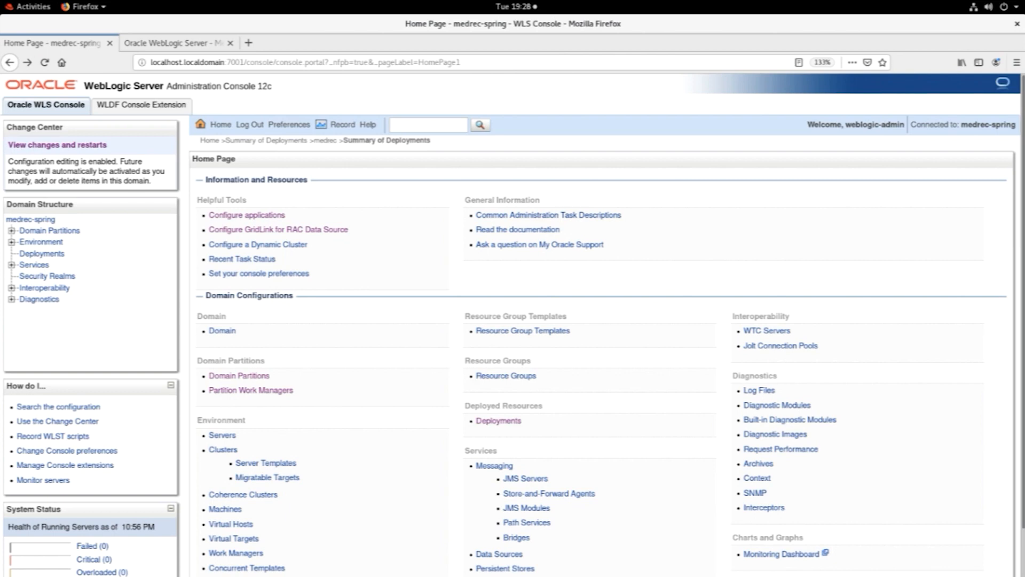
pyautogui.moveTo(219, 54)
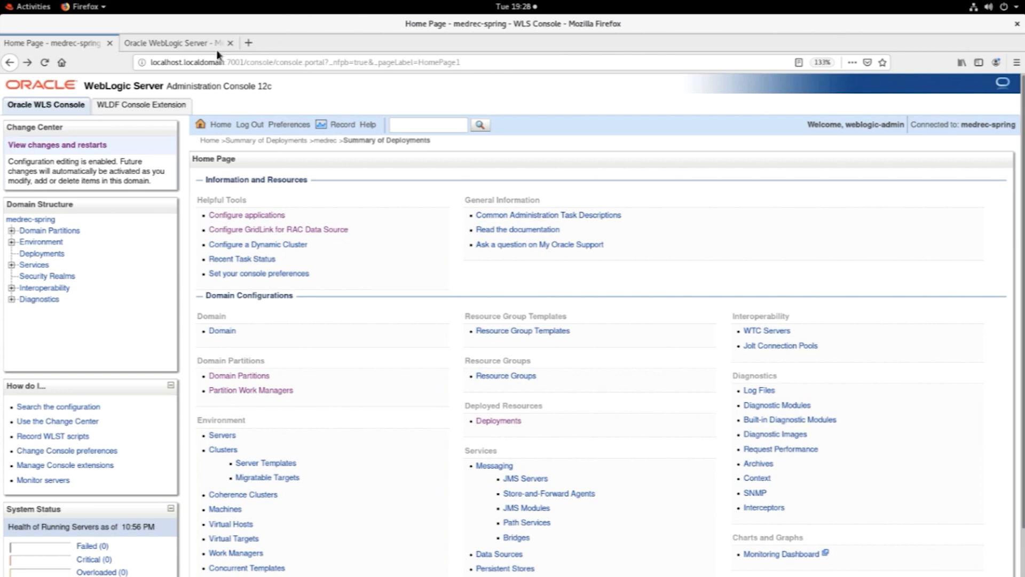
# Scroll to dataVolumes and download the completed hipster-crm-migration artifacts with migctl migration get-artifacts
pyautogui.click(176, 42)
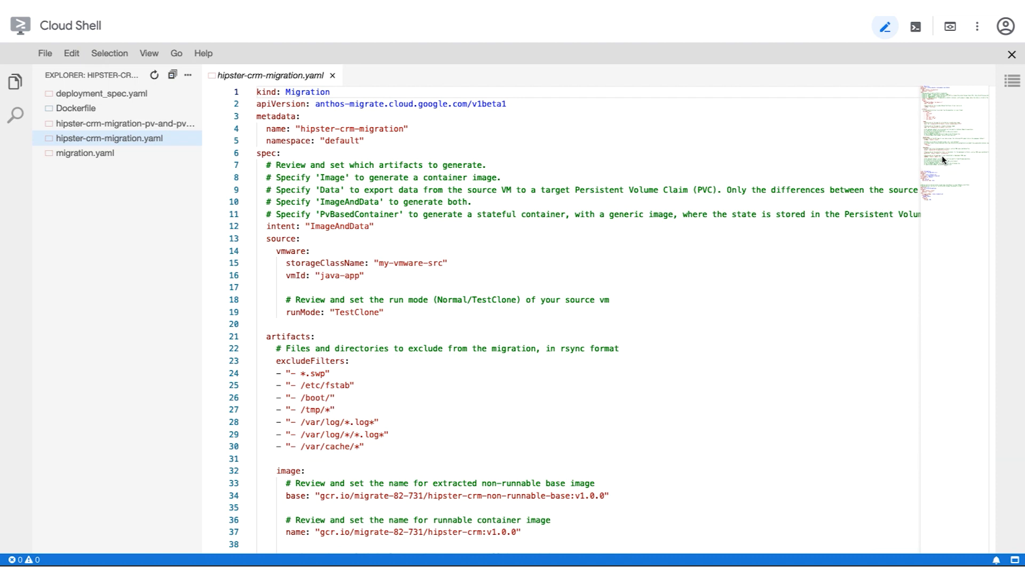
pyautogui.scroll(-3)
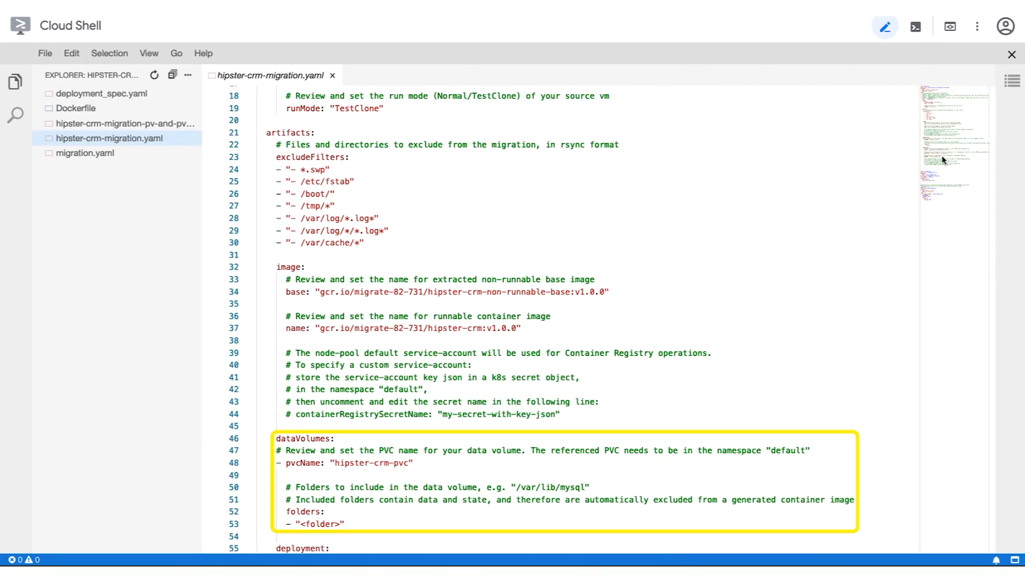
pyautogui.click(915, 26)
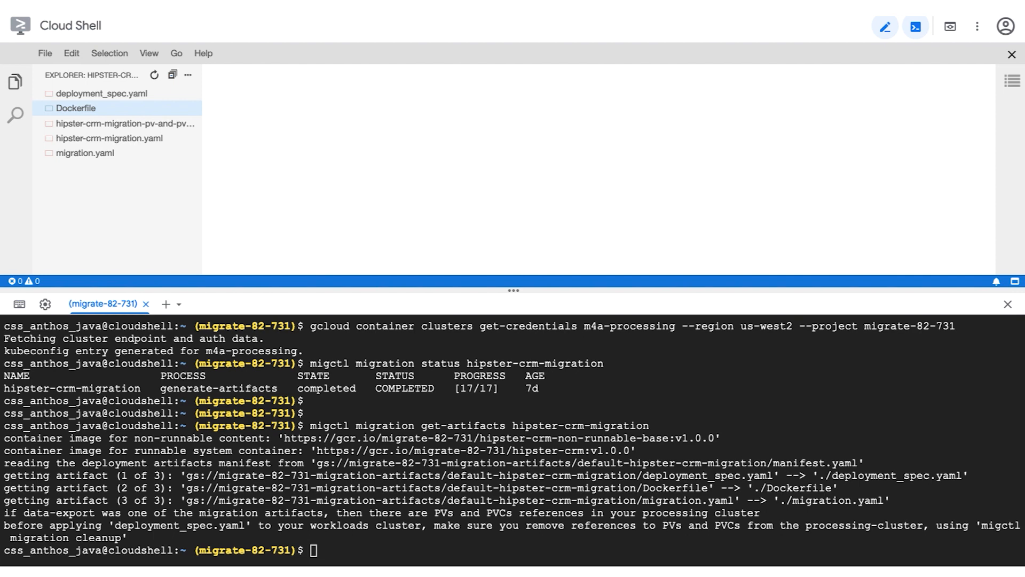
# Open the downloaded Dockerfile built on the hipster-crm non-runnable base image
pyautogui.doubleClick(75, 108)
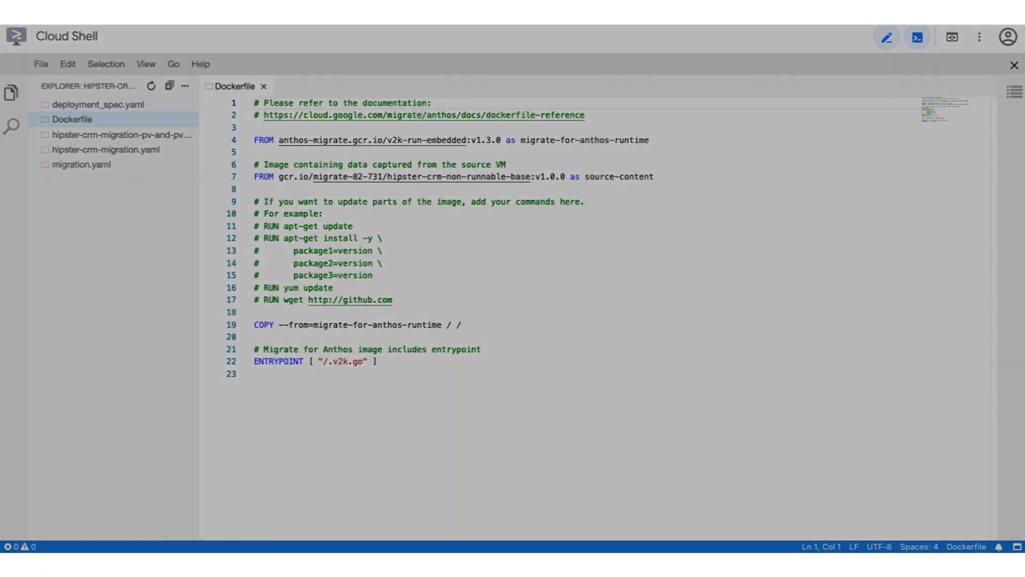
# Read through deployment_spec.yaml's StatefulSet, load balancer service and persistent volume definitions
pyautogui.click(94, 106)
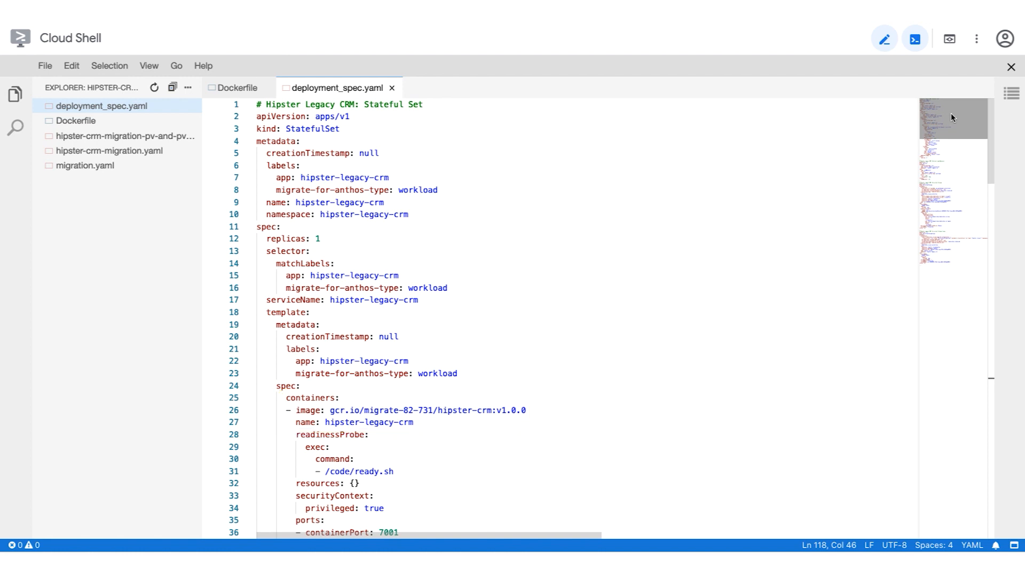
pyautogui.scroll(-3)
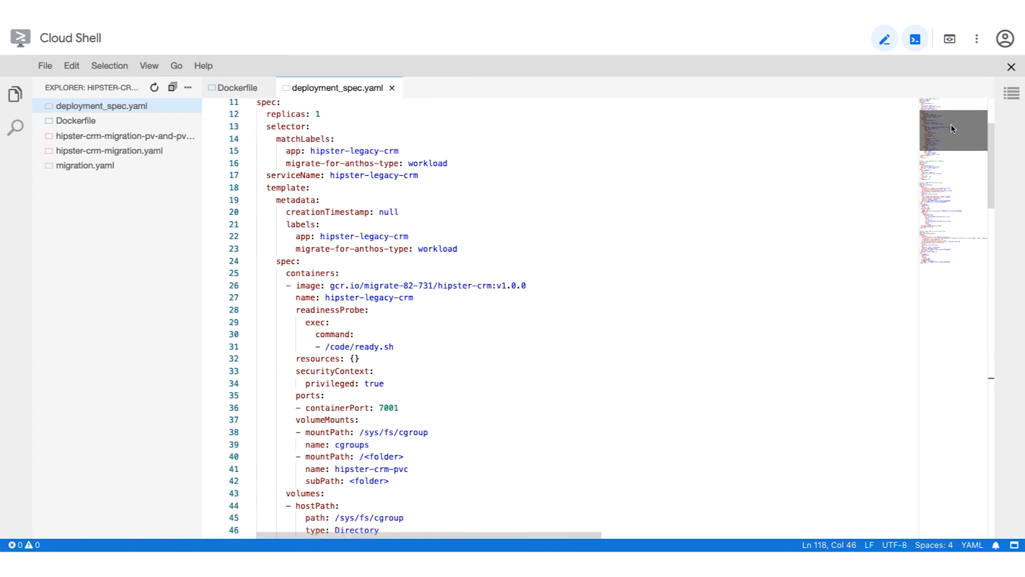
pyautogui.scroll(-3)
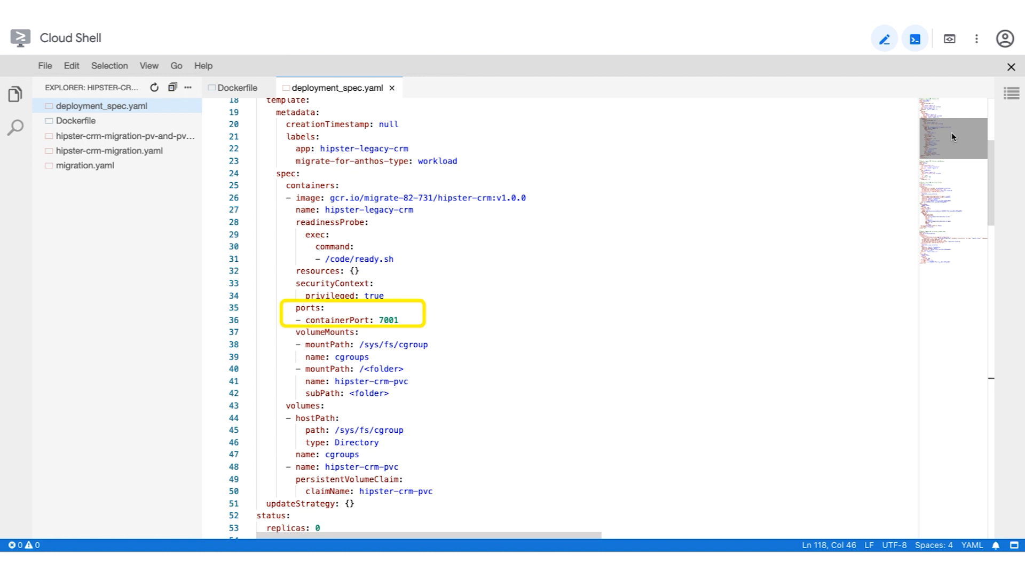
pyautogui.scroll(-3)
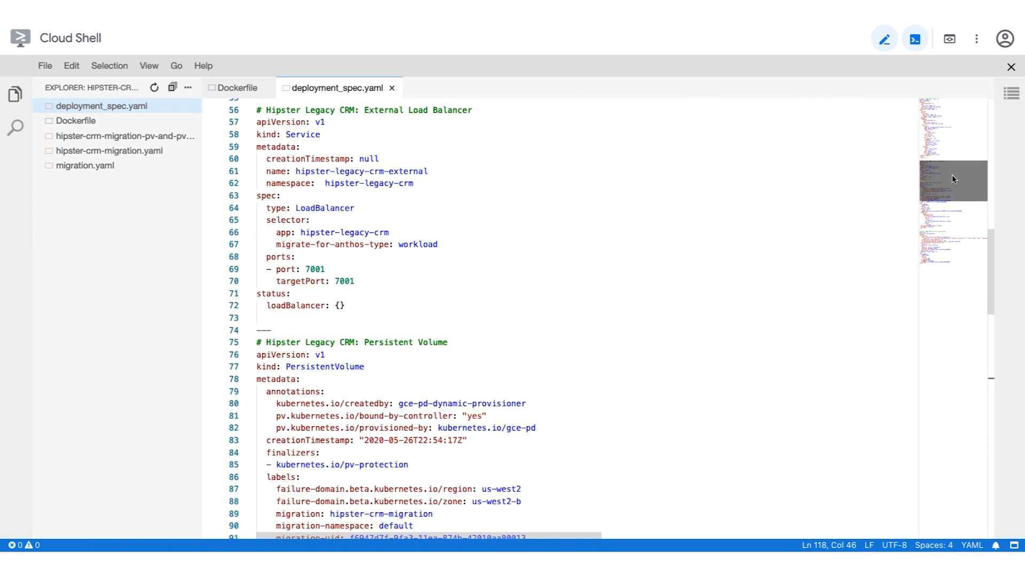
pyautogui.scroll(-3)
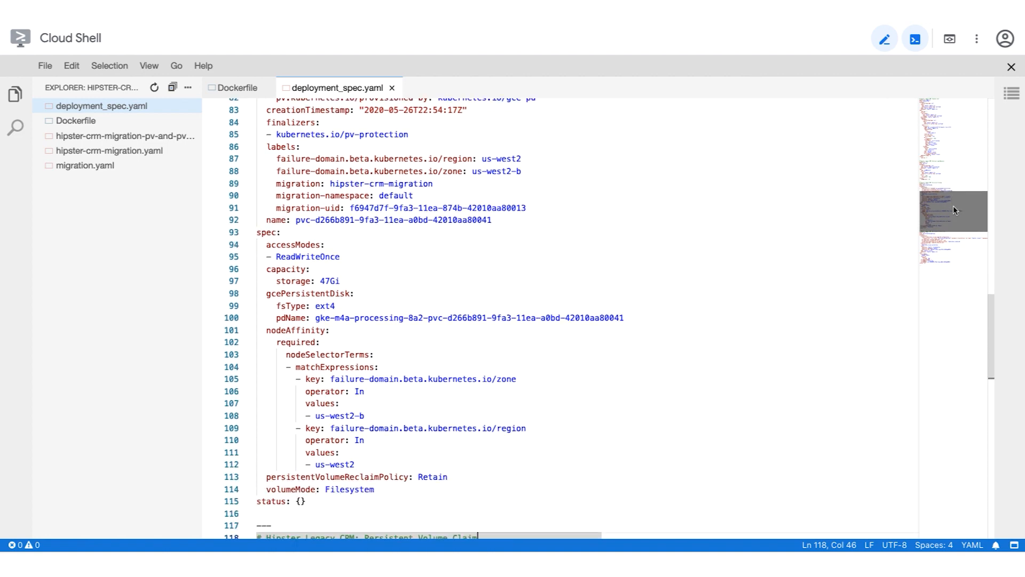
pyautogui.scroll(-3)
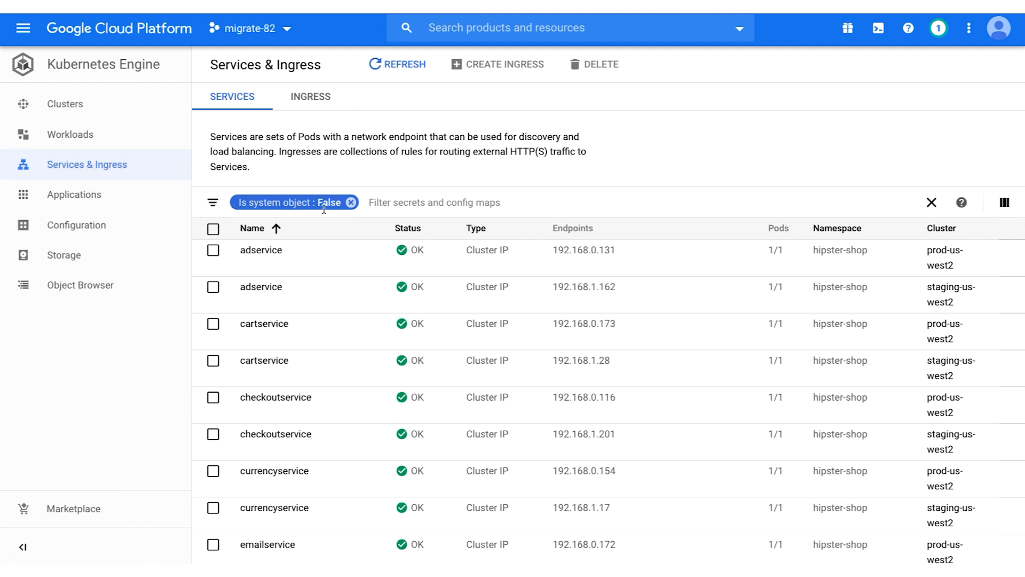
# Filter Services & Ingress to cluster staging-us-west2 and namespace hipster-legacy-crm, dropping the system-object filter
pyautogui.click(350, 202)
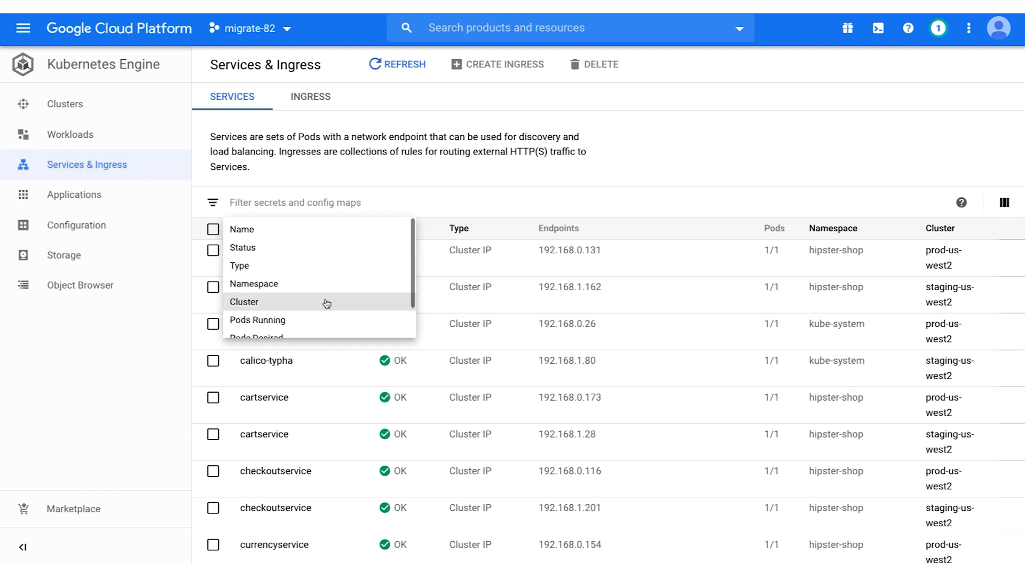
pyautogui.click(244, 301)
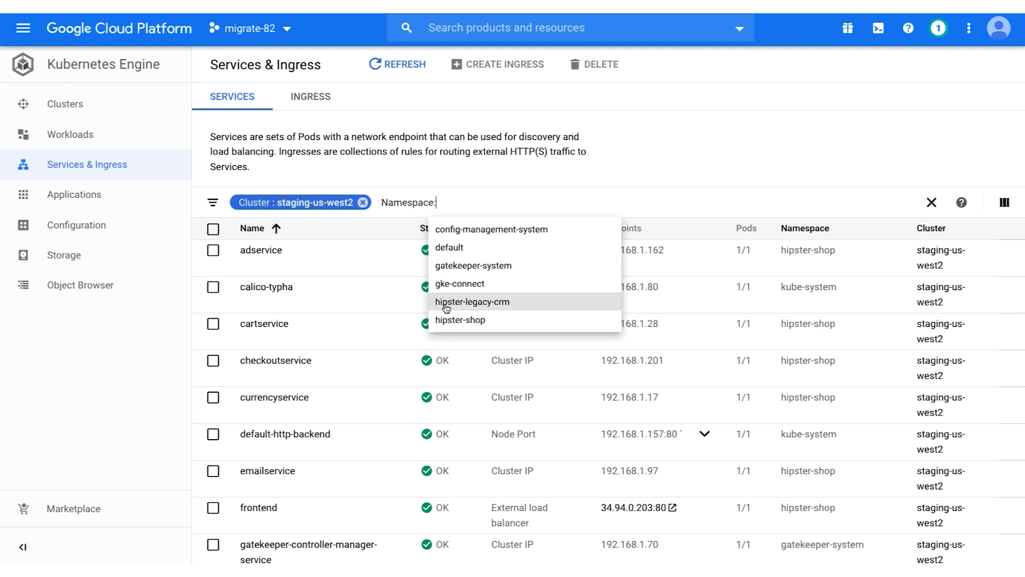
pyautogui.click(472, 302)
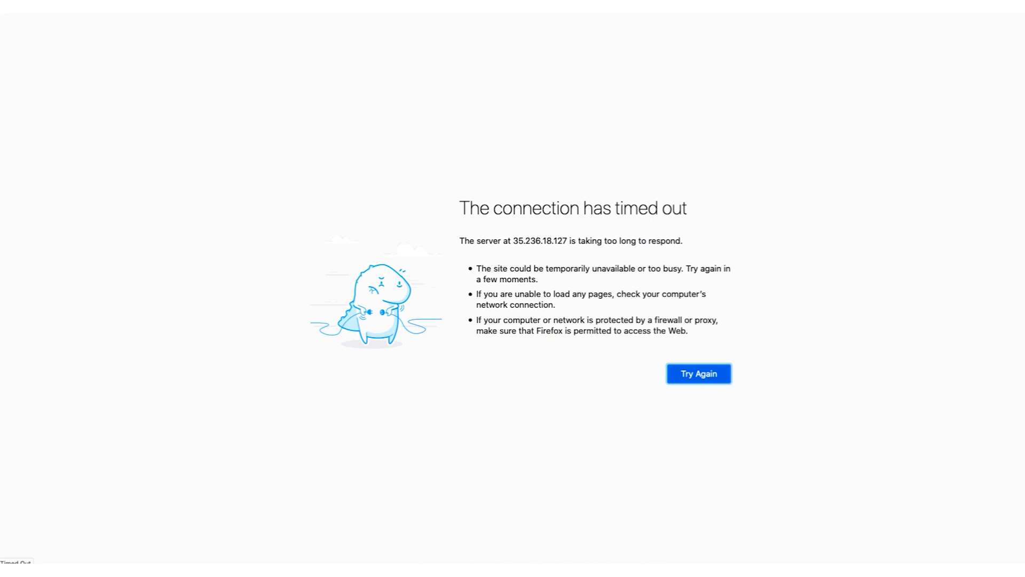
pyautogui.click(698, 373)
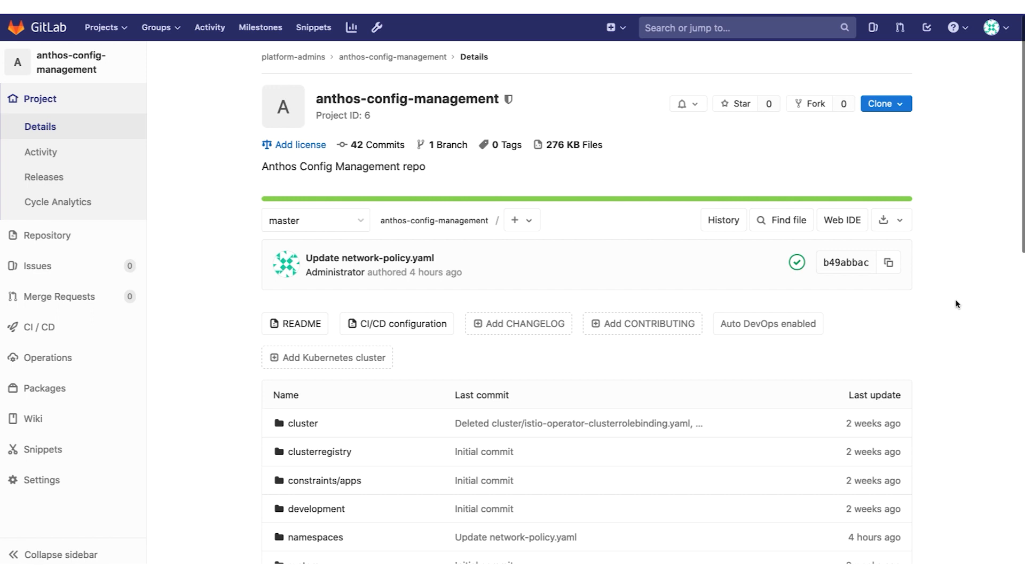
# Scroll down to the anthos-config-management repository's top-level file list
pyautogui.scroll(-3)
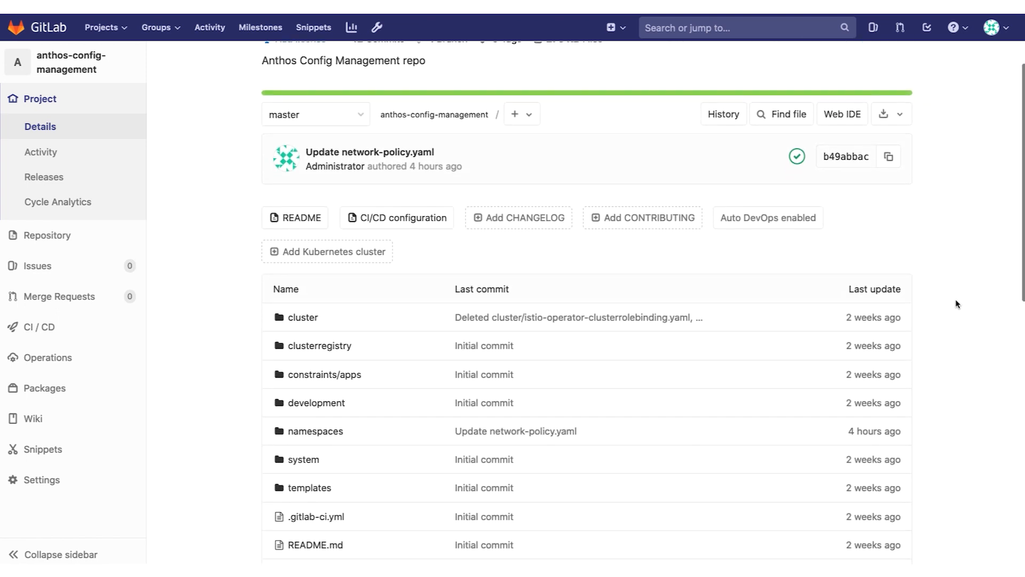
pyautogui.scroll(-3)
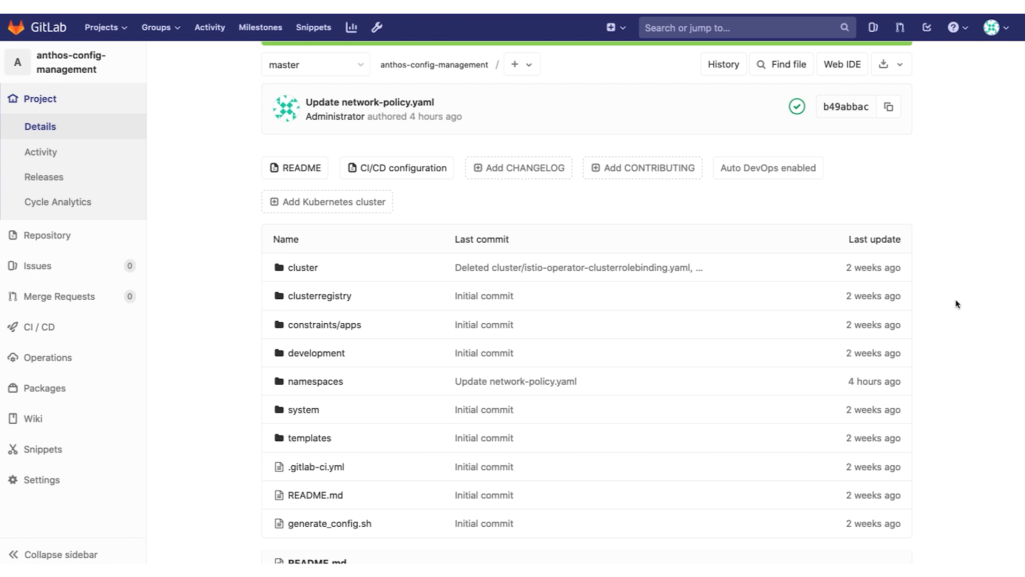
pyautogui.moveTo(312, 387)
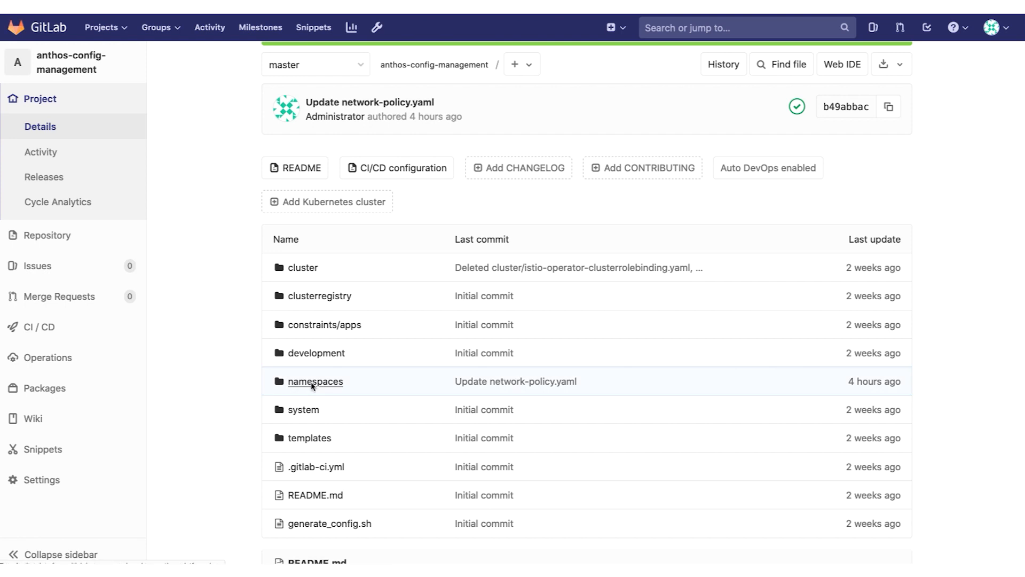
# View namespaces/managed-apps/hipster-legacy-crm/network-policy.yaml with the allow-external-web NetworkPolicy
pyautogui.click(316, 381)
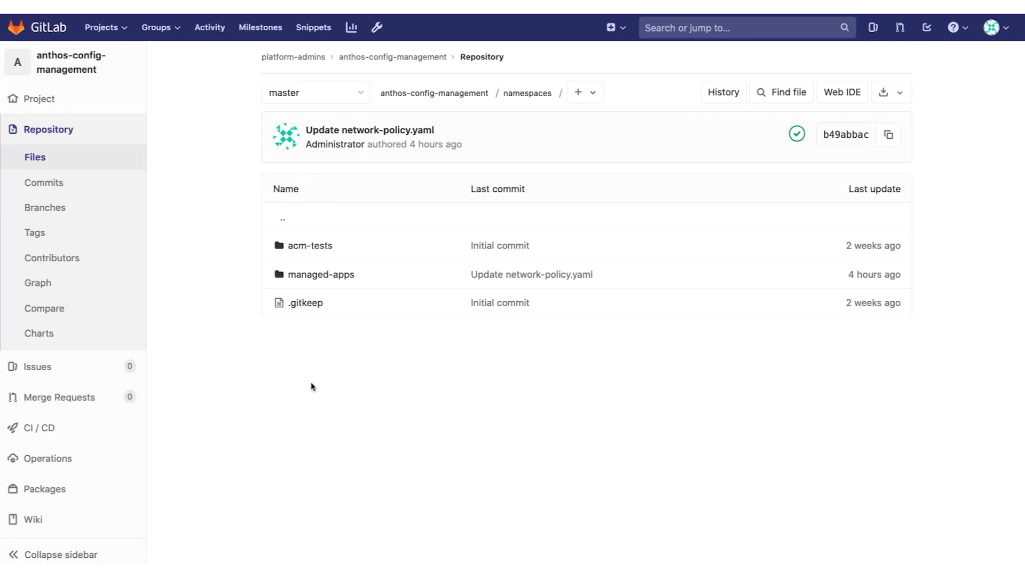
pyautogui.moveTo(315, 278)
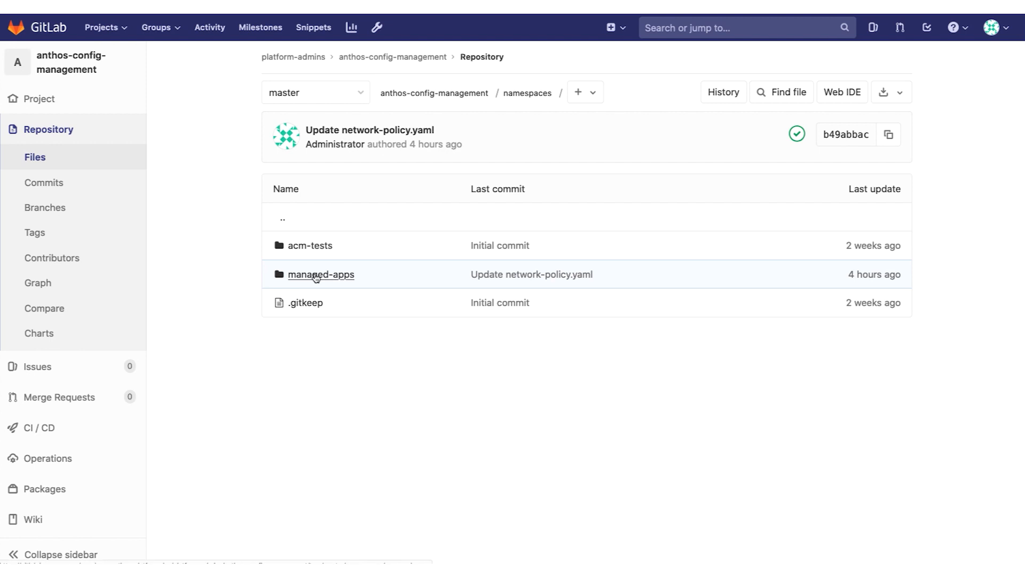
pyautogui.click(320, 275)
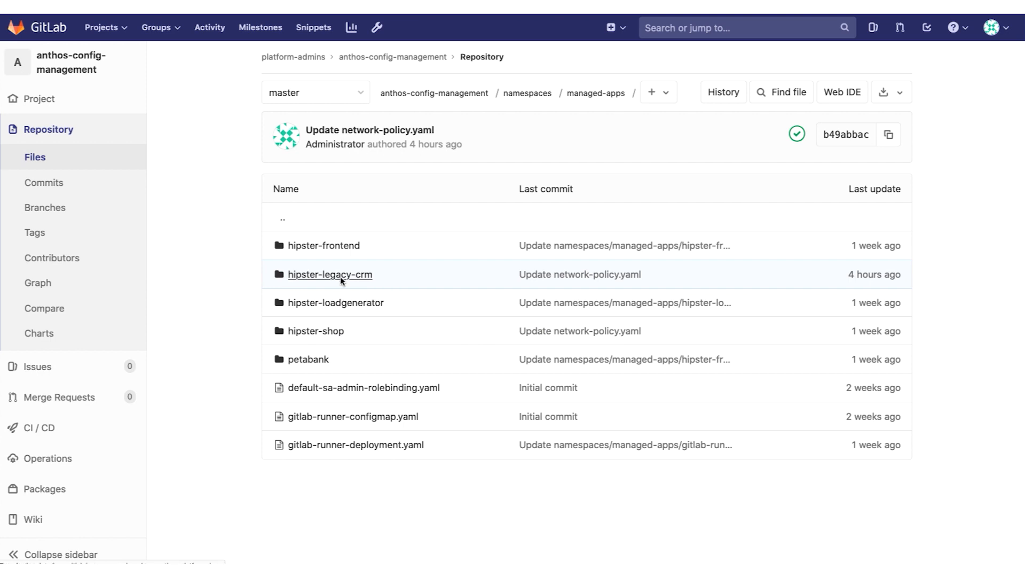
pyautogui.click(330, 274)
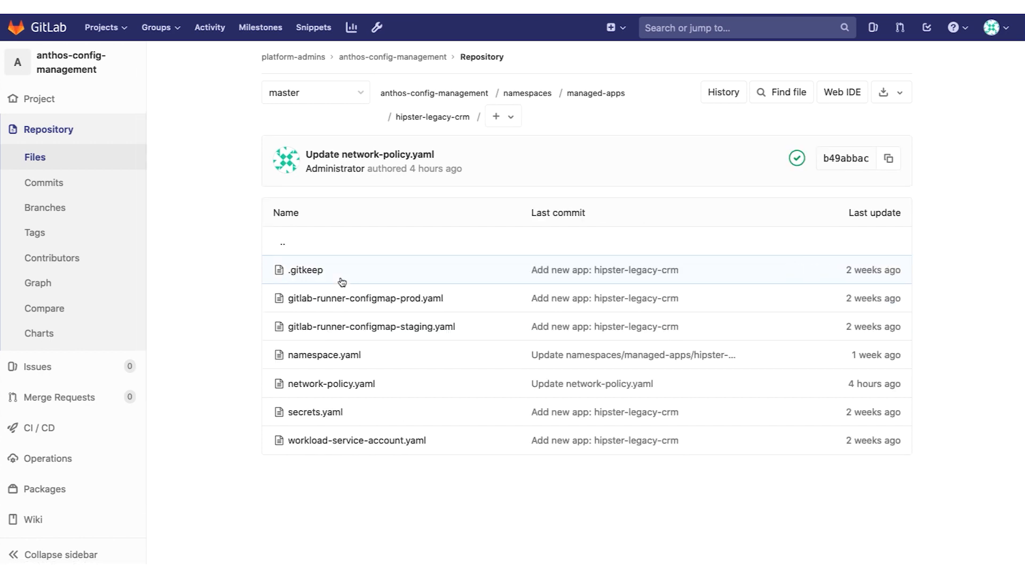
pyautogui.moveTo(349, 294)
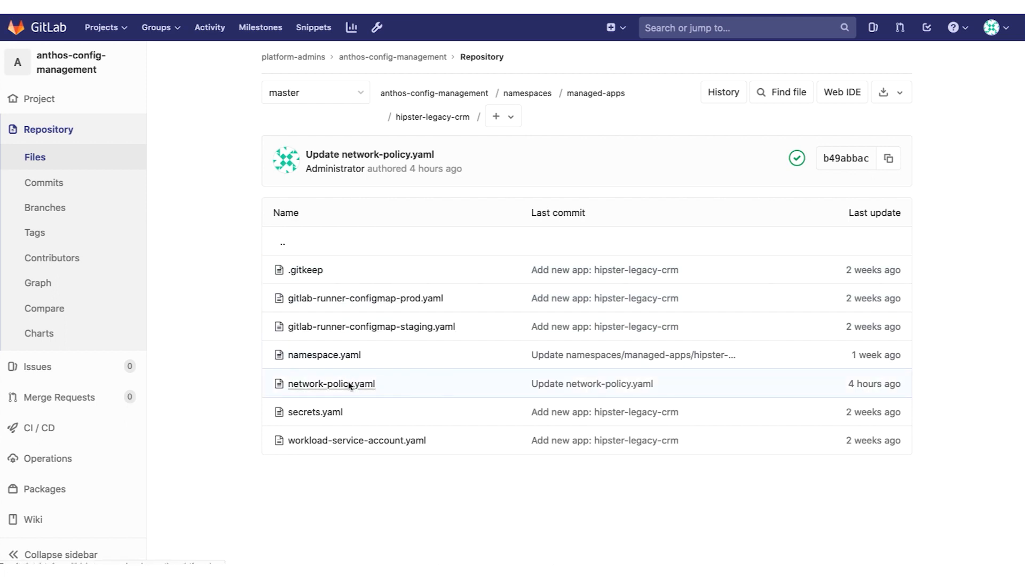
pyautogui.click(331, 384)
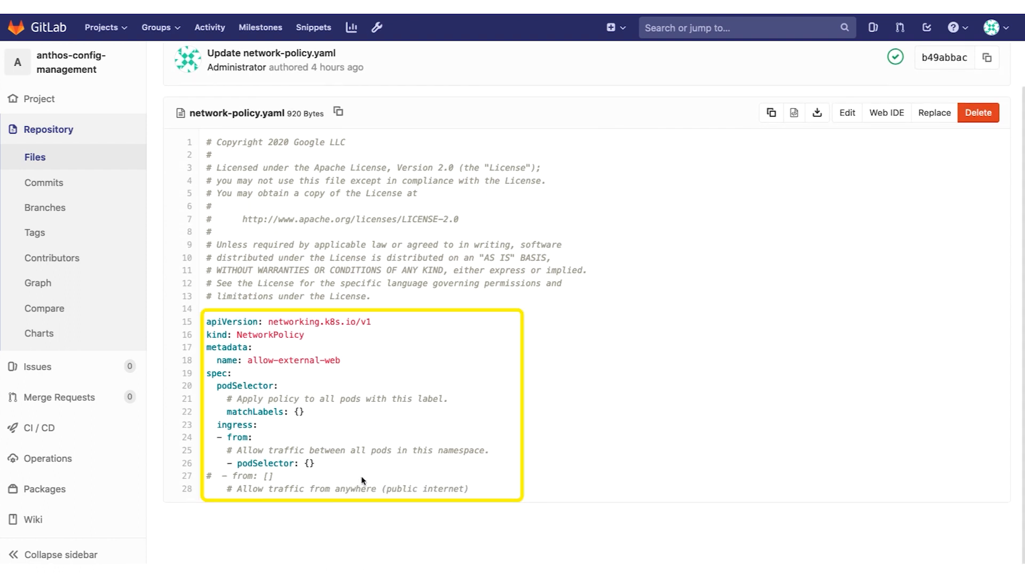
pyautogui.moveTo(570, 467)
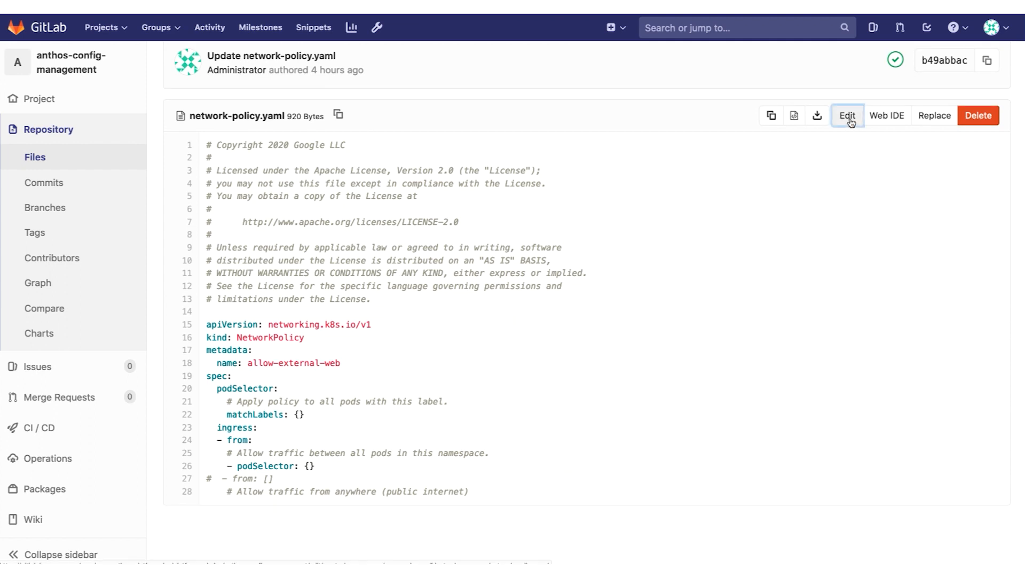
# Uncomment '- from: []' on line 27 of network-policy.yaml and commit to master
pyautogui.click(848, 115)
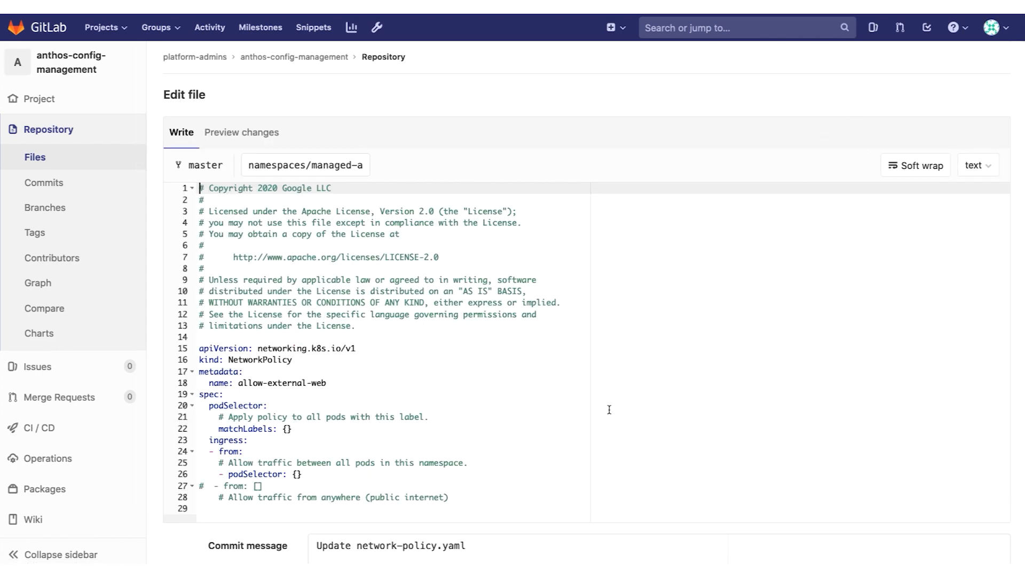
pyautogui.moveTo(333, 480)
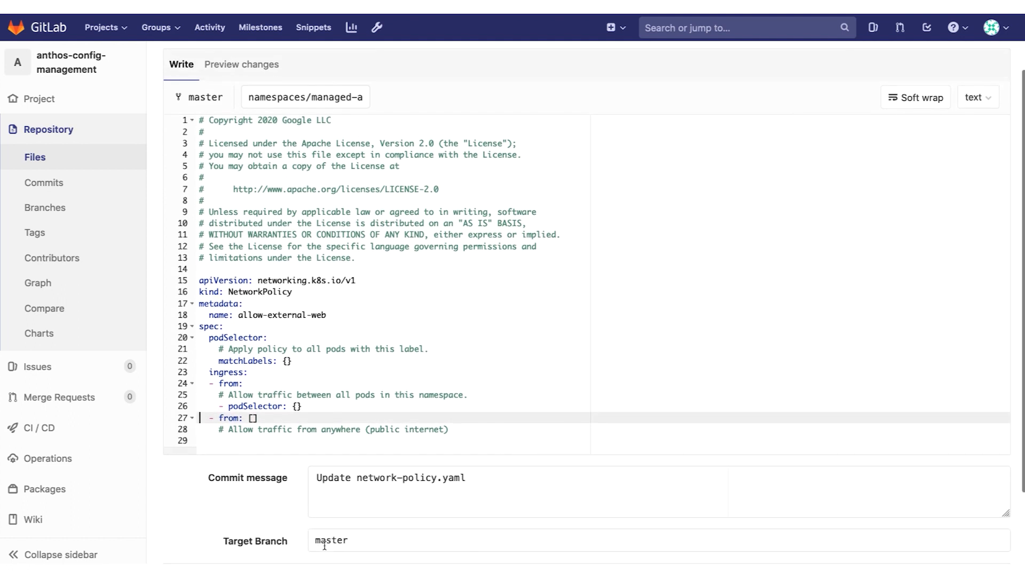
pyautogui.scroll(-3)
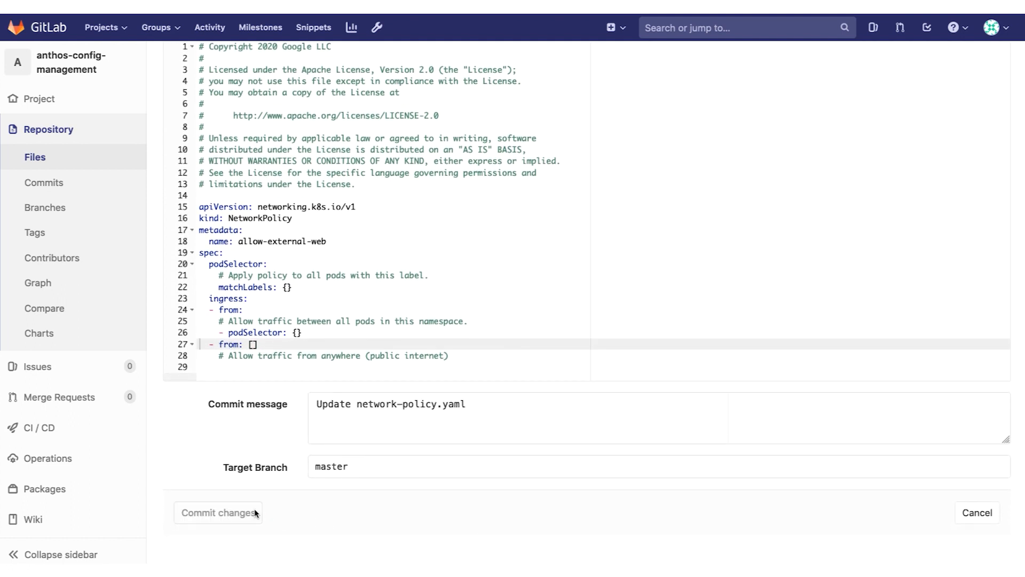
pyautogui.click(218, 512)
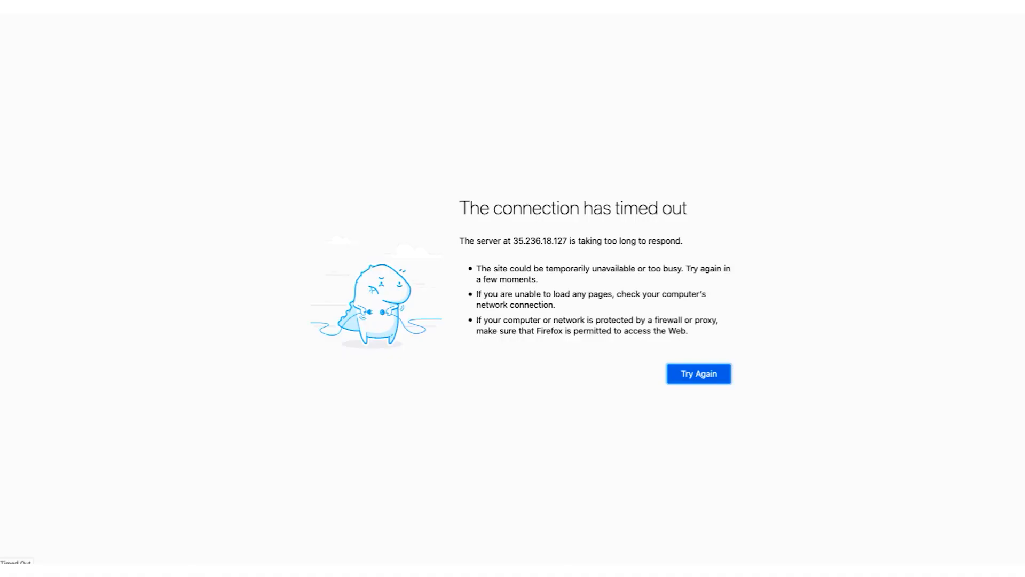
# Retry the timed-out CRM page and reach the Anthos Service Mesh services list
pyautogui.click(698, 373)
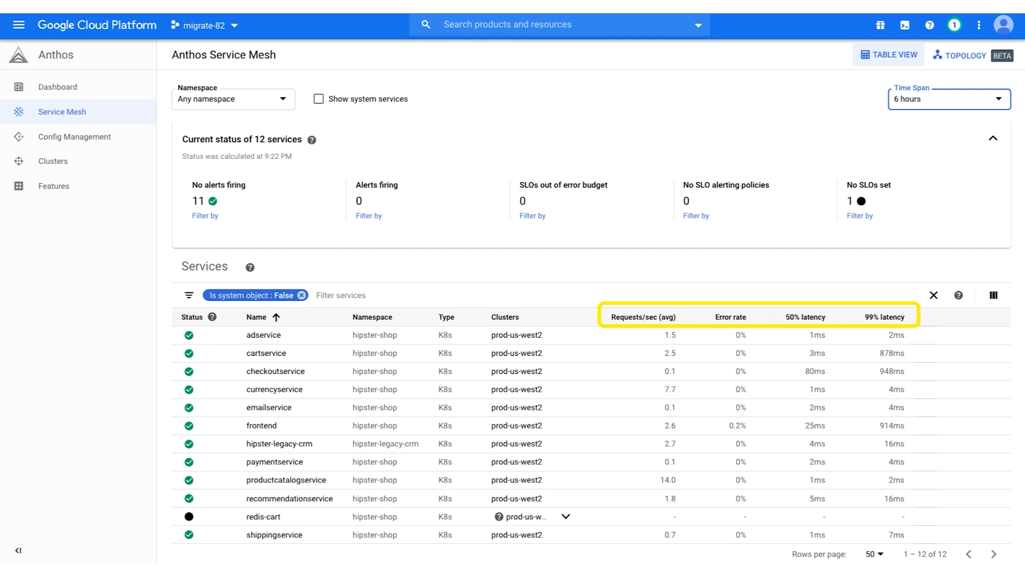
# Switch Anthos Service Mesh to the topology view showing hipster-legacy-crm and hipster-shop dependencies
pyautogui.click(967, 56)
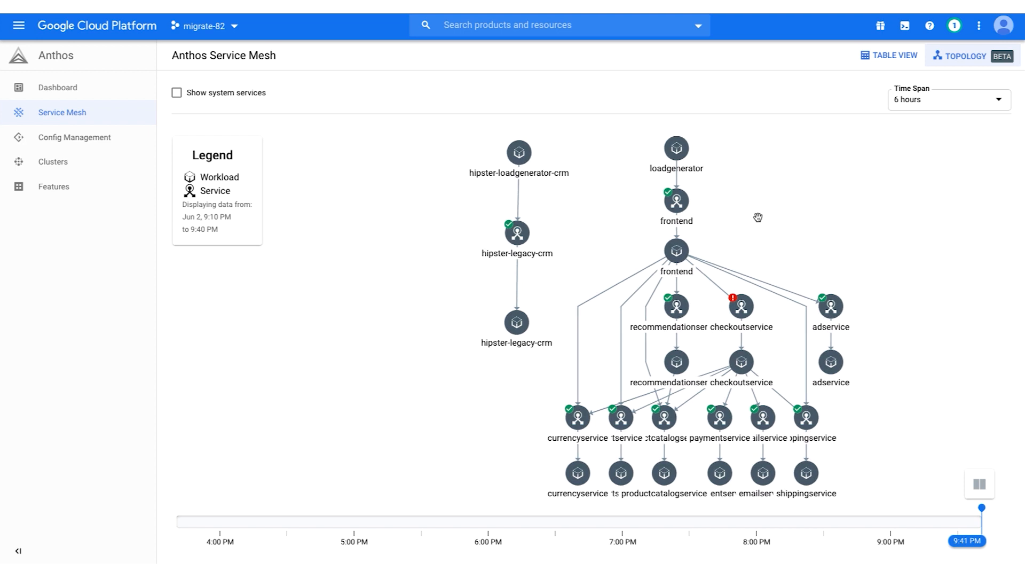
# Select the hipster-legacy-crm node and go to its service dashboard
pyautogui.click(517, 232)
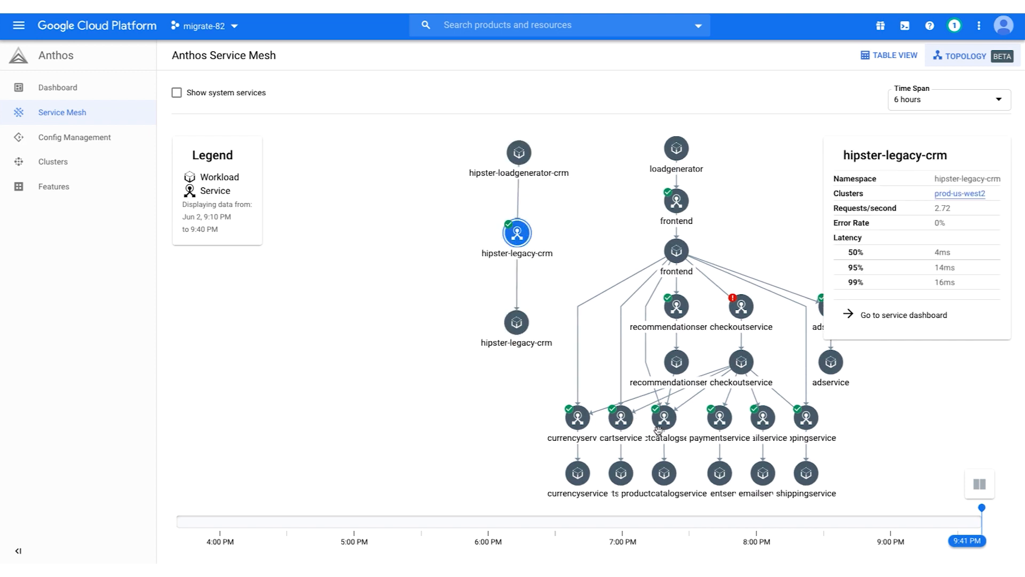
pyautogui.click(903, 314)
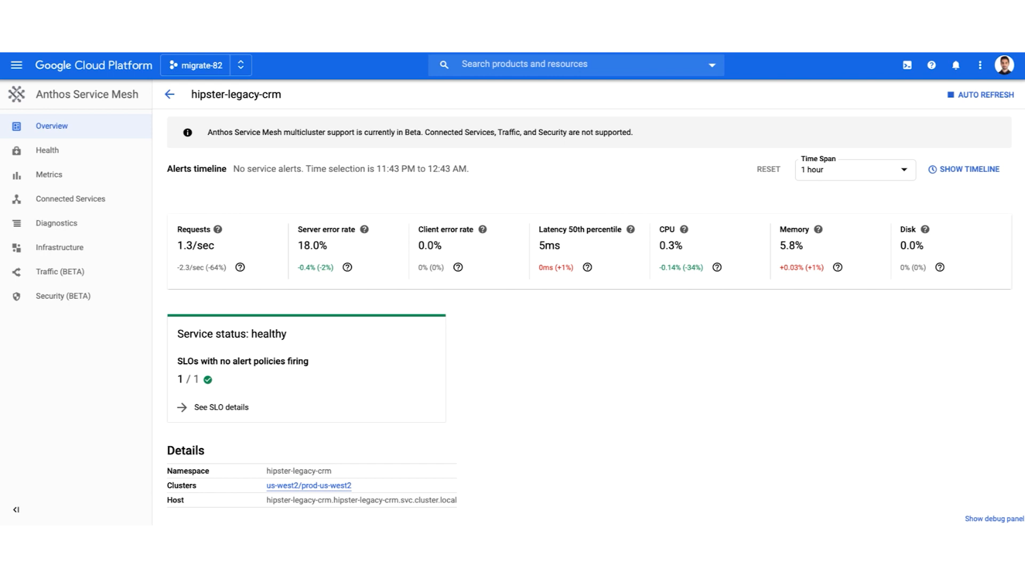
pyautogui.moveTo(830, 439)
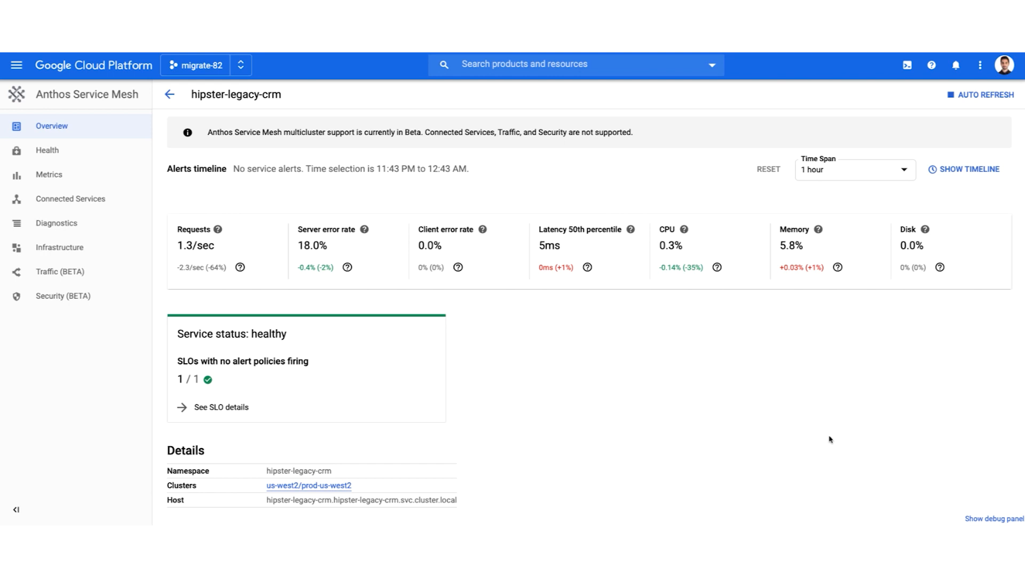
pyautogui.moveTo(565, 465)
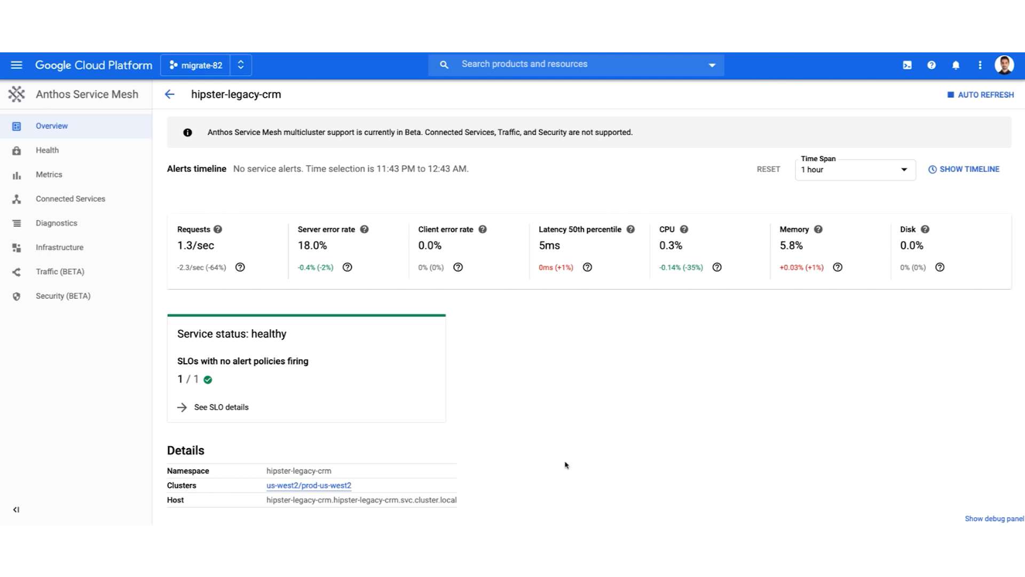
pyautogui.moveTo(368, 465)
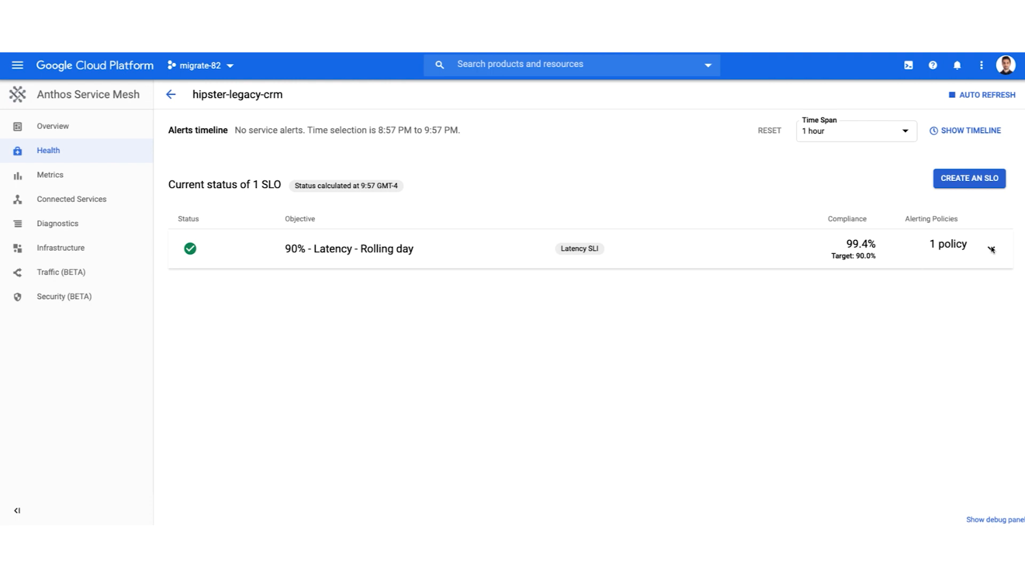
# Open the 90% - Latency - Rolling day SLO for editing at its SLI indicator step
pyautogui.click(995, 245)
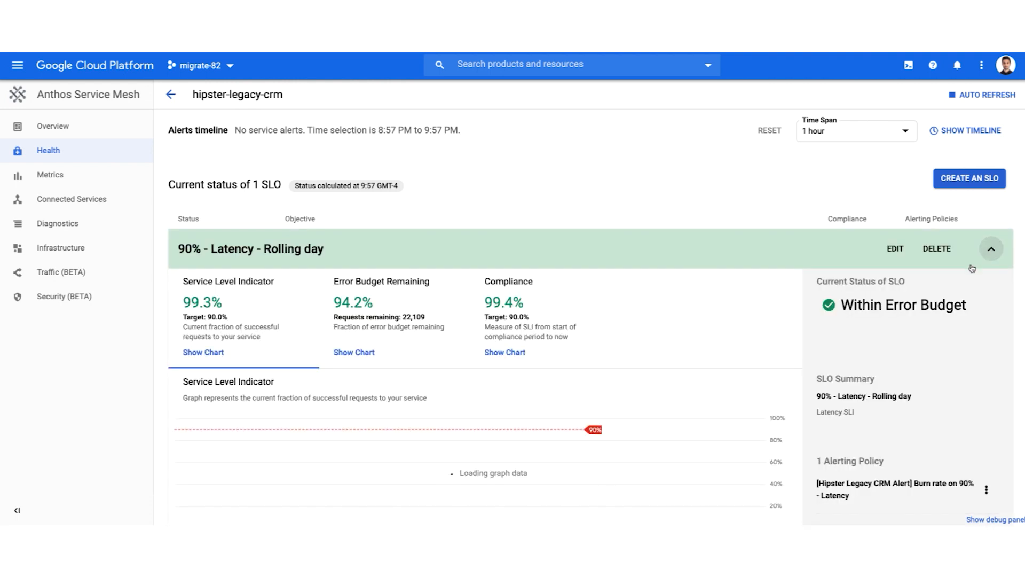
pyautogui.click(895, 248)
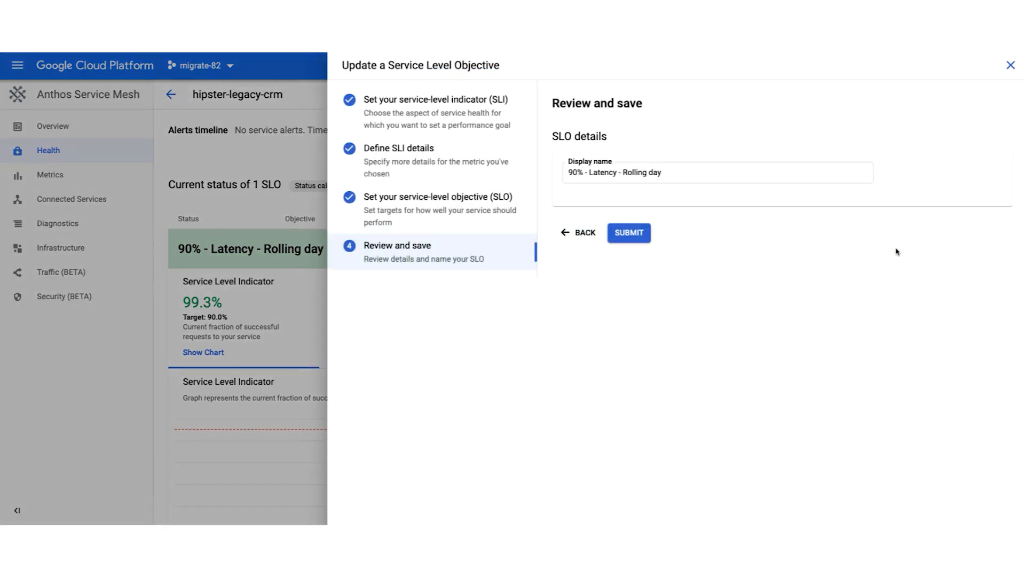
pyautogui.click(465, 112)
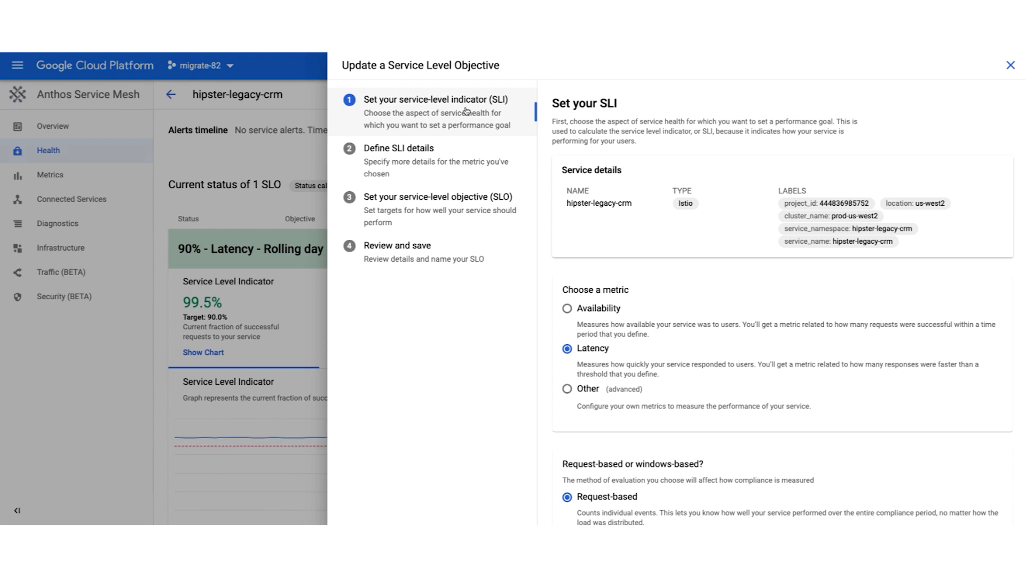
pyautogui.moveTo(498, 127)
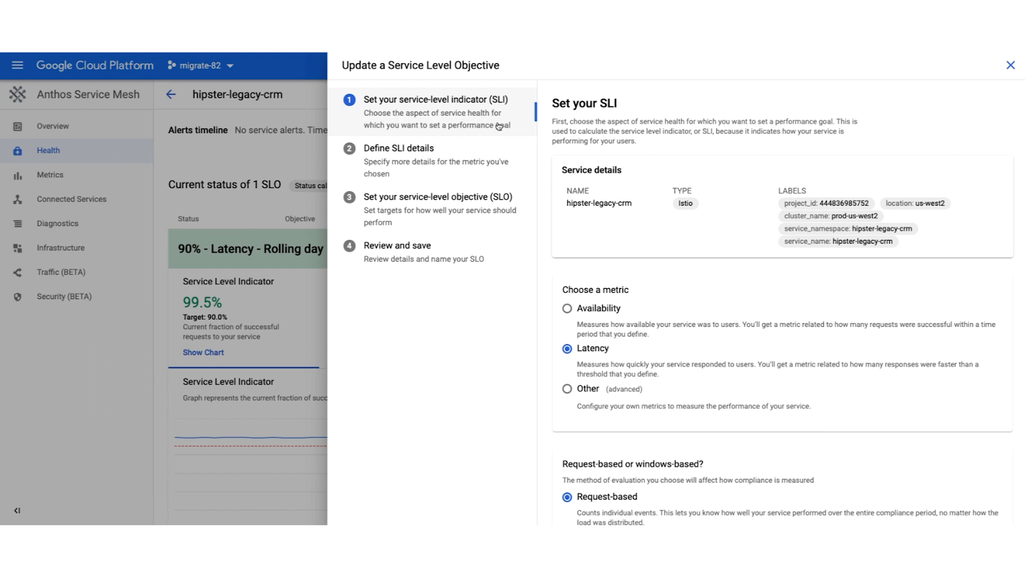
pyautogui.moveTo(556, 234)
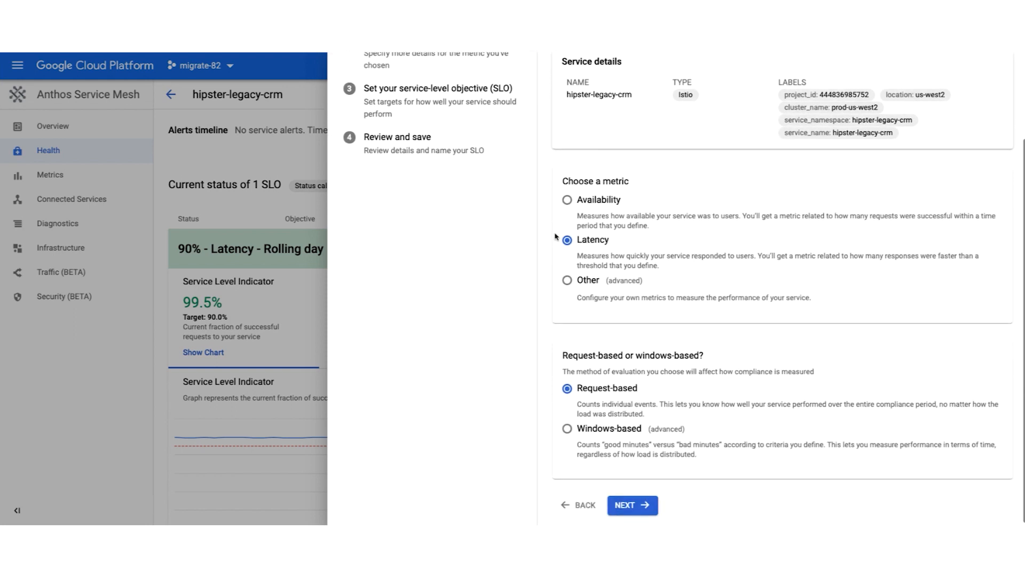
# Advance past the SLI and SLI details steps, keeping the 20 ms latency threshold
pyautogui.click(632, 505)
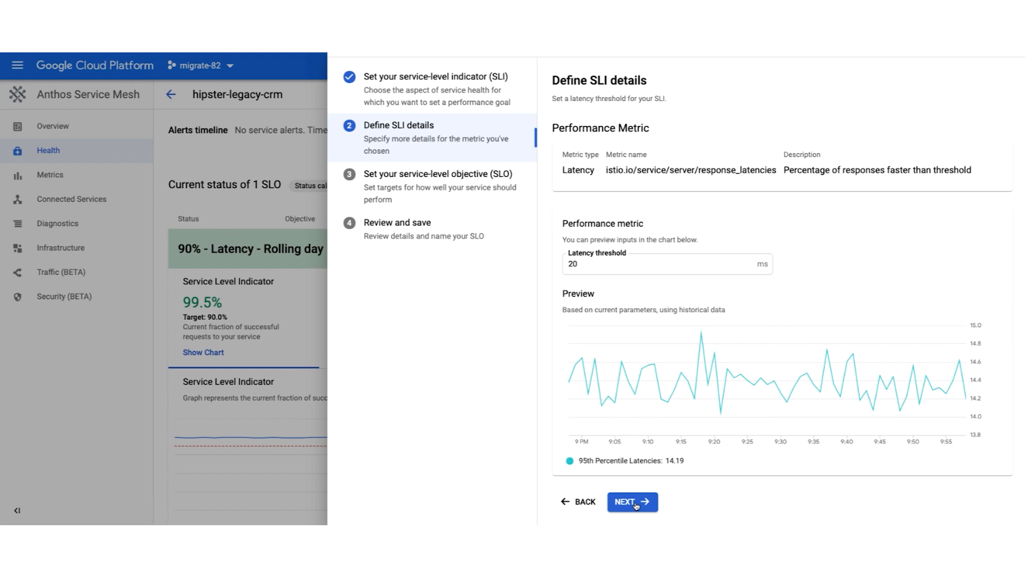
pyautogui.click(632, 501)
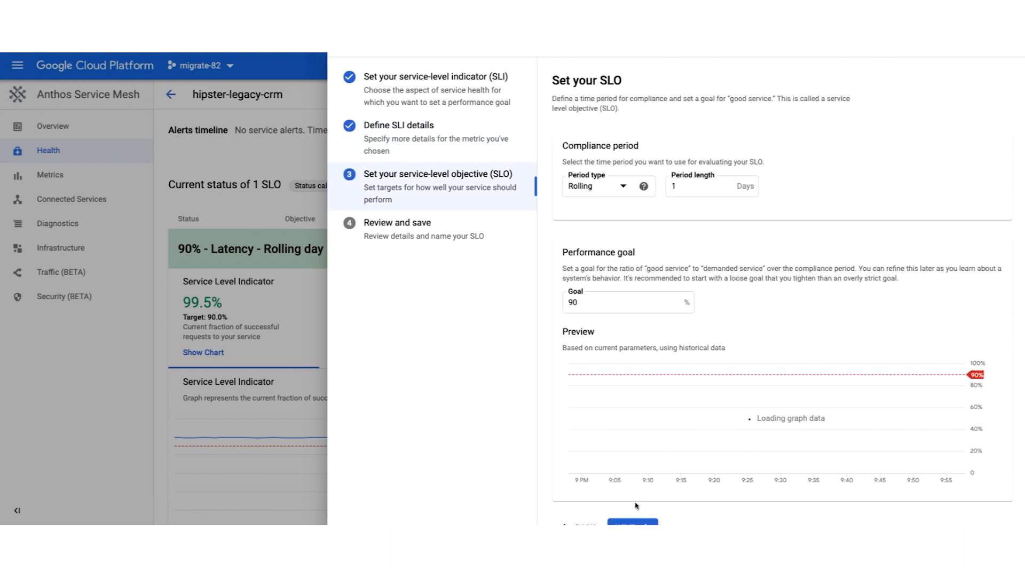